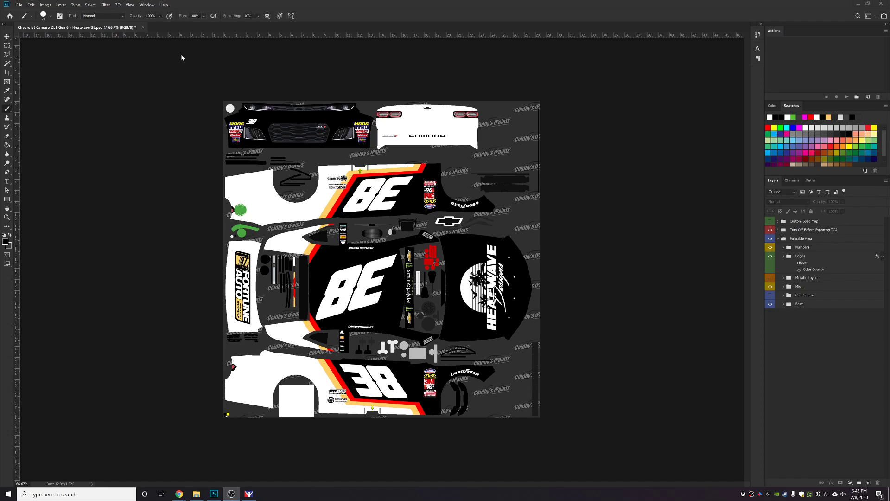
mouse_move(148, 5)
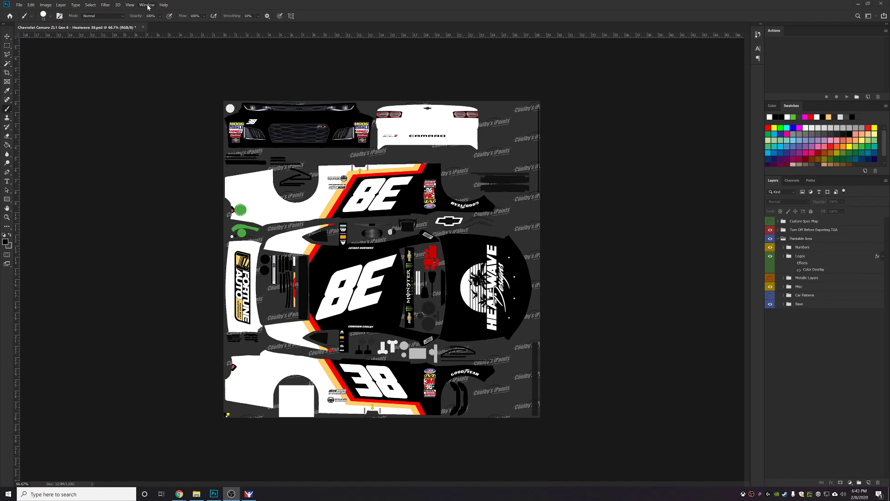
Show the Actions panel and create a new action set named iRacing
left_click(149, 4)
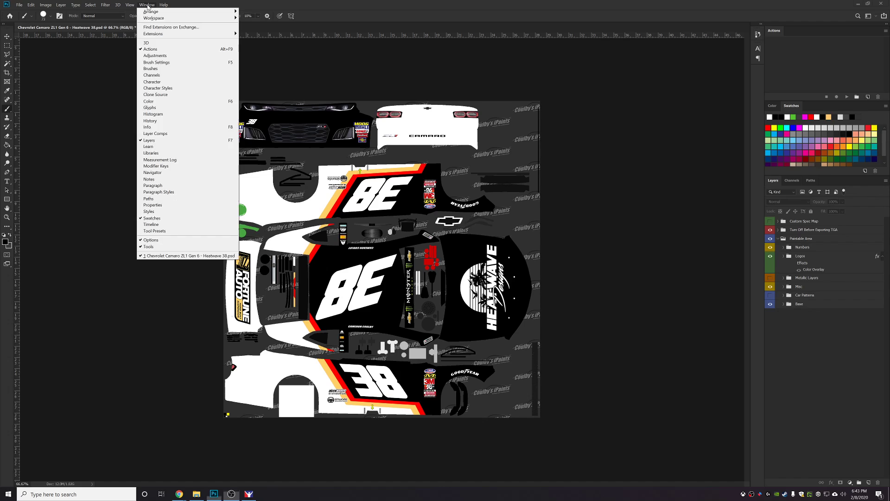
mouse_move(160, 48)
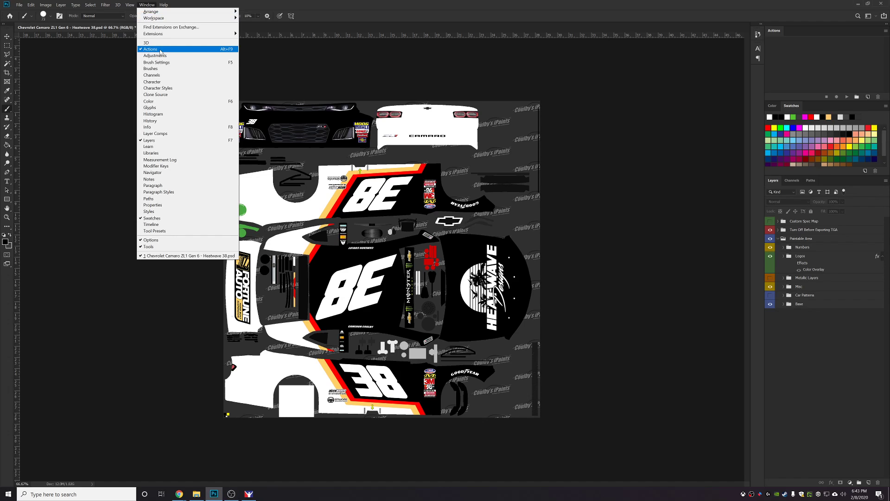
left_click(148, 49)
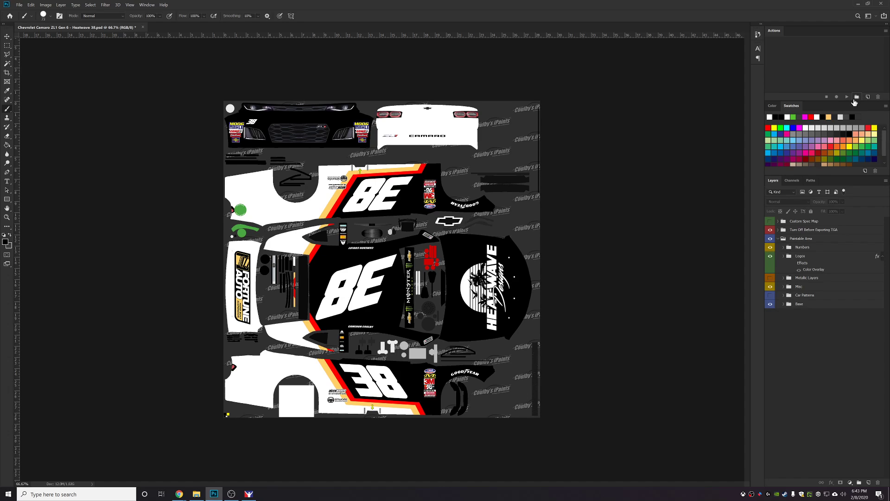
mouse_move(843, 84)
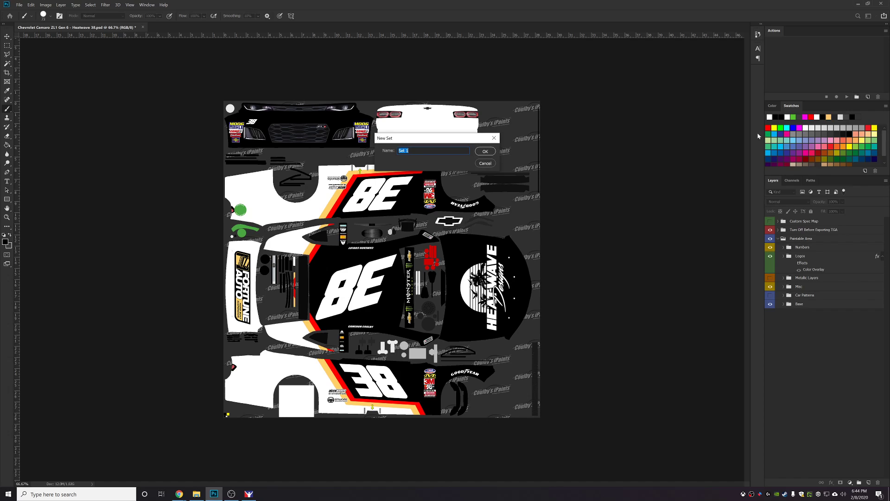
type("iRacing")
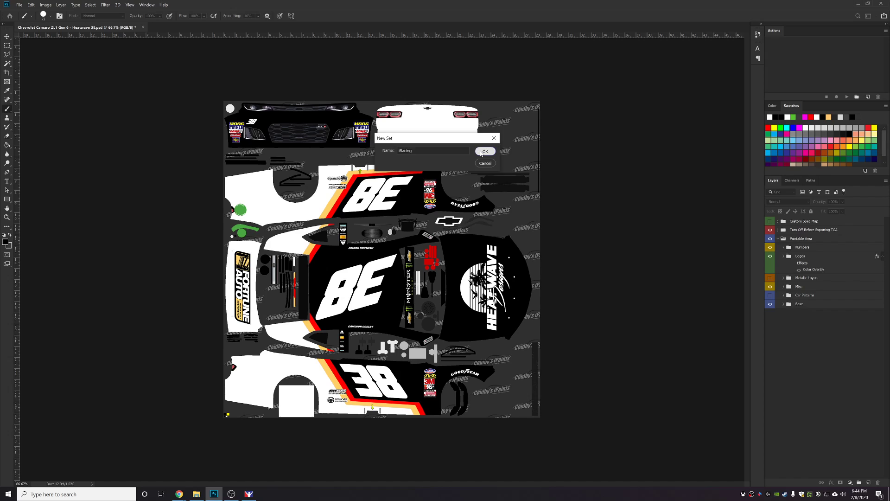
left_click(485, 151)
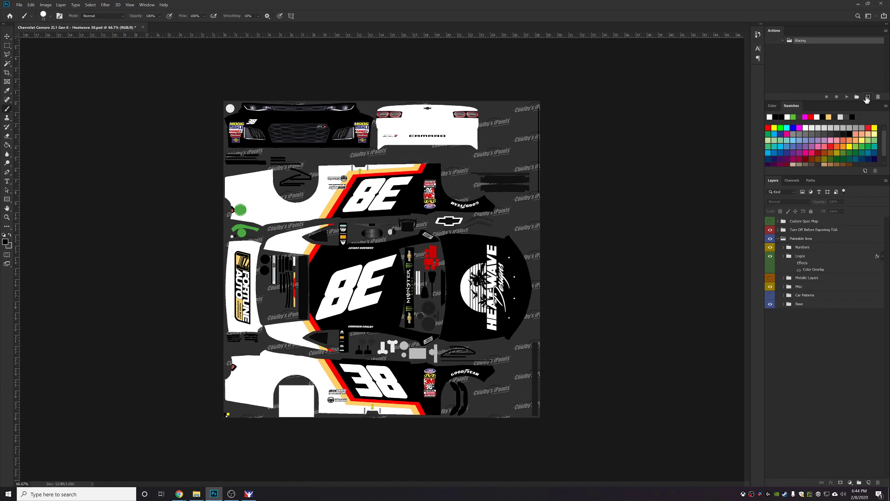
mouse_move(868, 97)
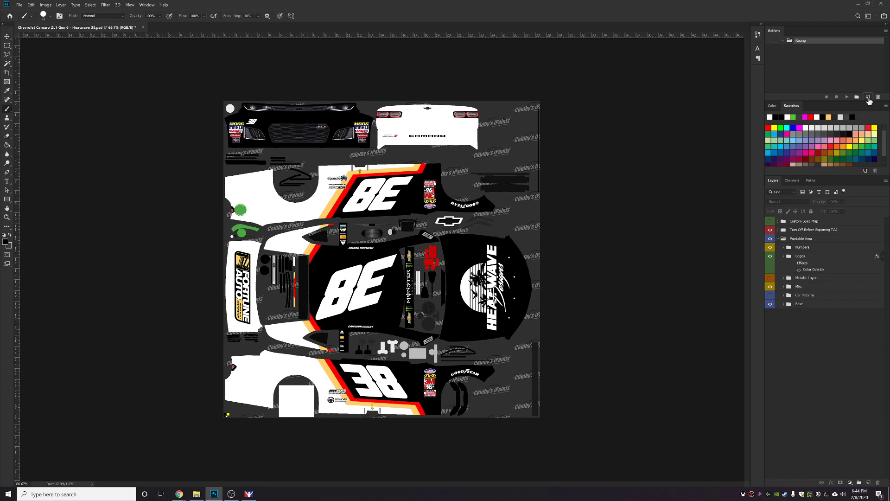
Create a Camaro ZL1 action in the iRacing set and start recording it
left_click(868, 96)
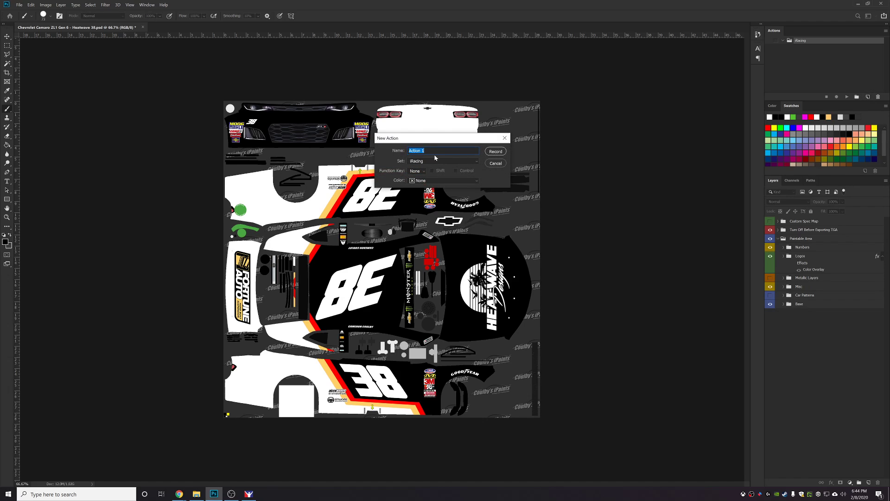
type("Camaro")
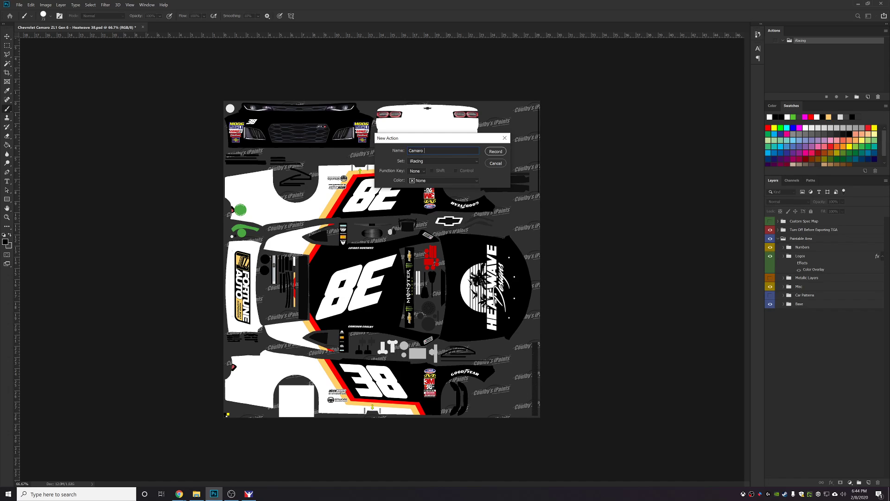
type("ZL1")
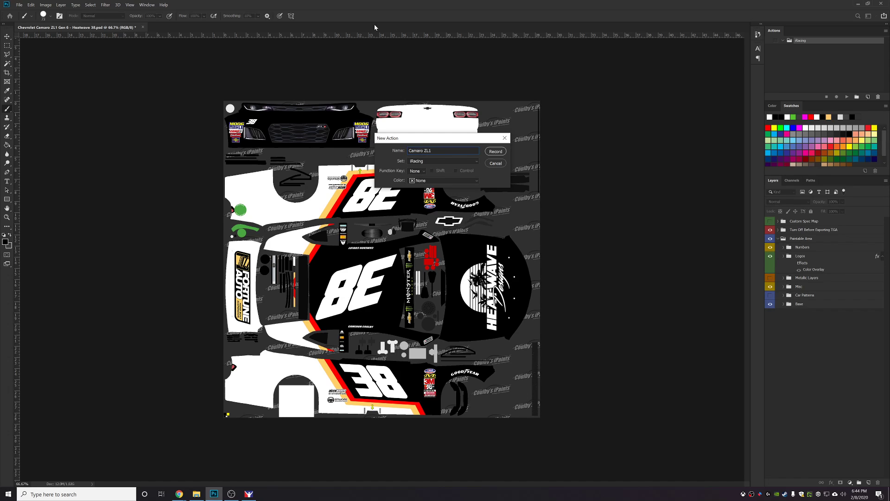
left_click(495, 151)
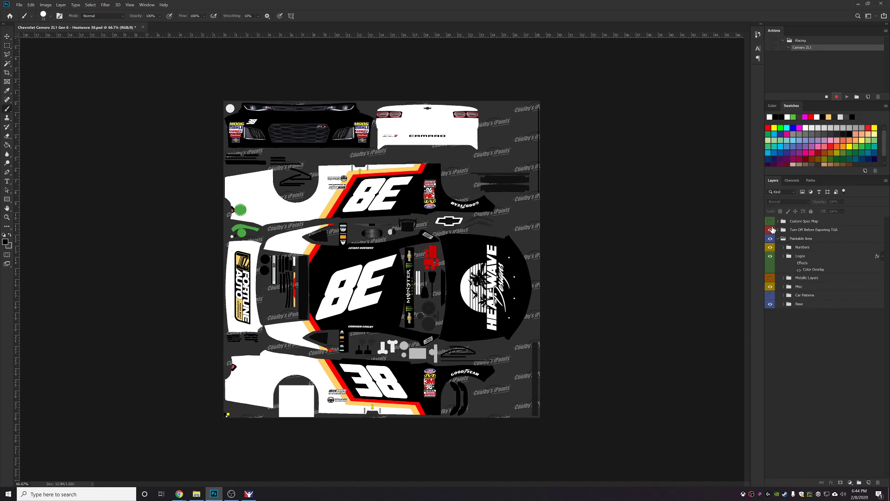
Make the Custom Spec Map layer visible as the first recorded step
left_click(770, 230)
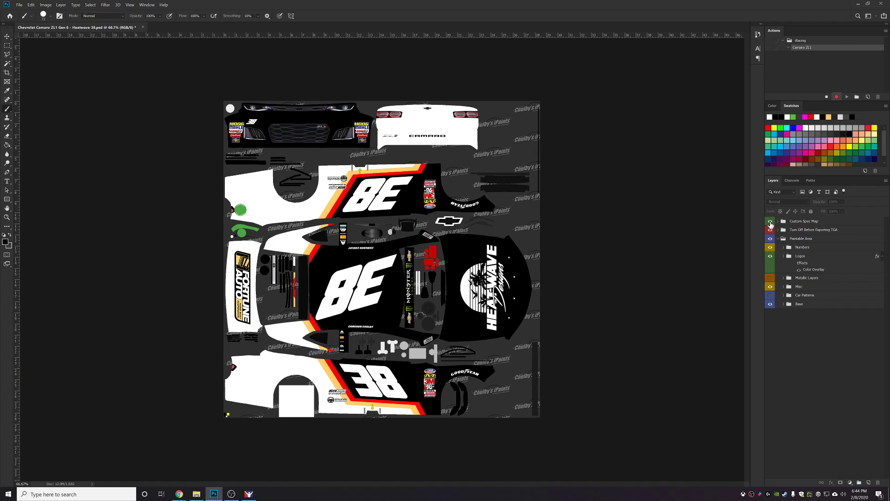
left_click(22, 4)
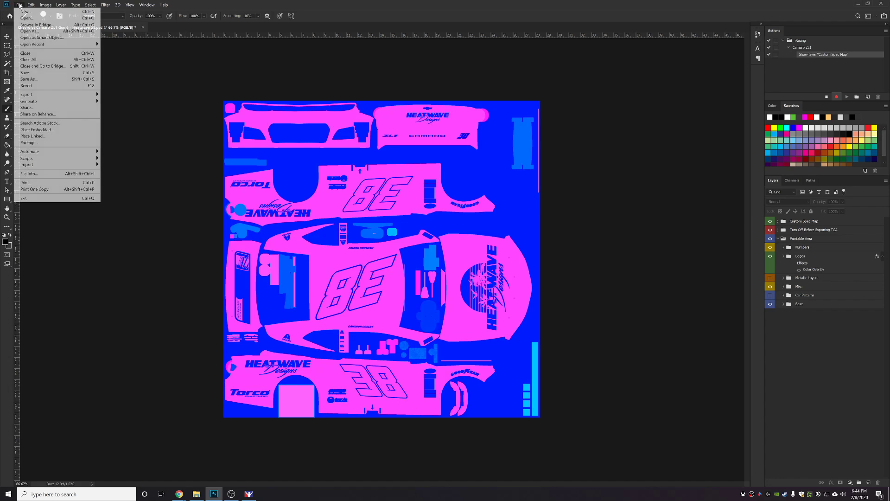
Save the spec map as car_spec_258990 in Targa format at 24 bits/pixel
left_click(29, 79)
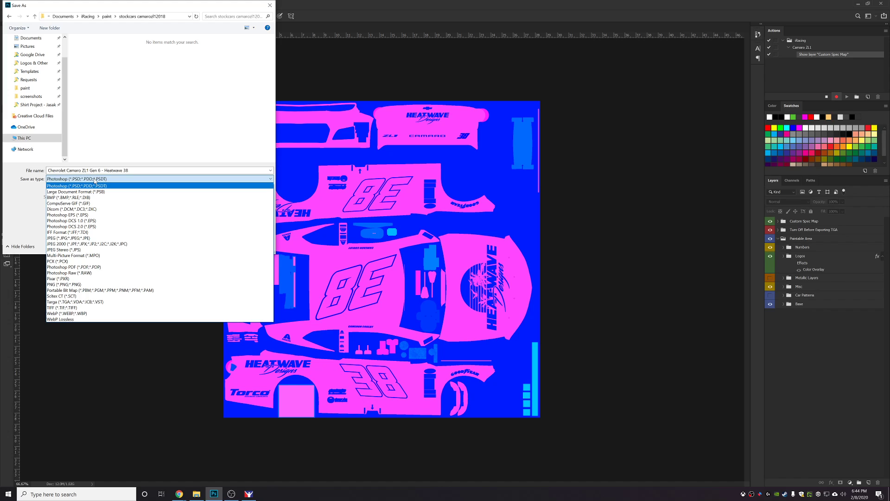
left_click(59, 301)
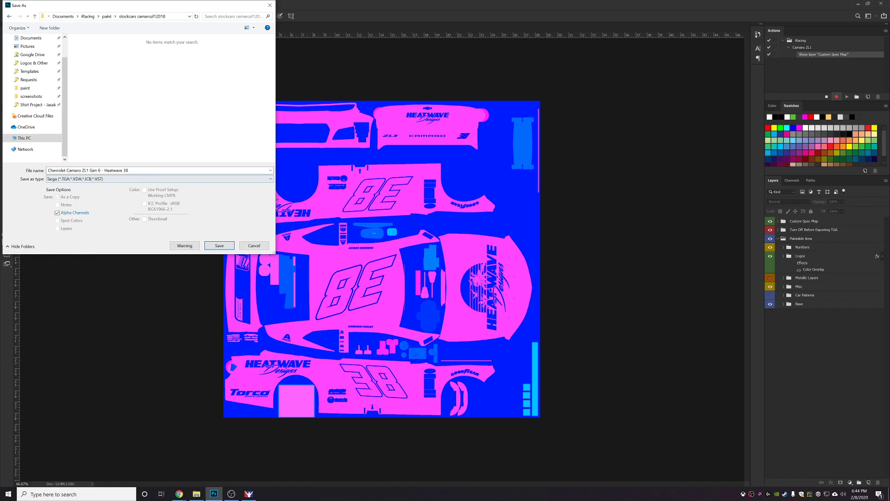
type("car_spec_25")
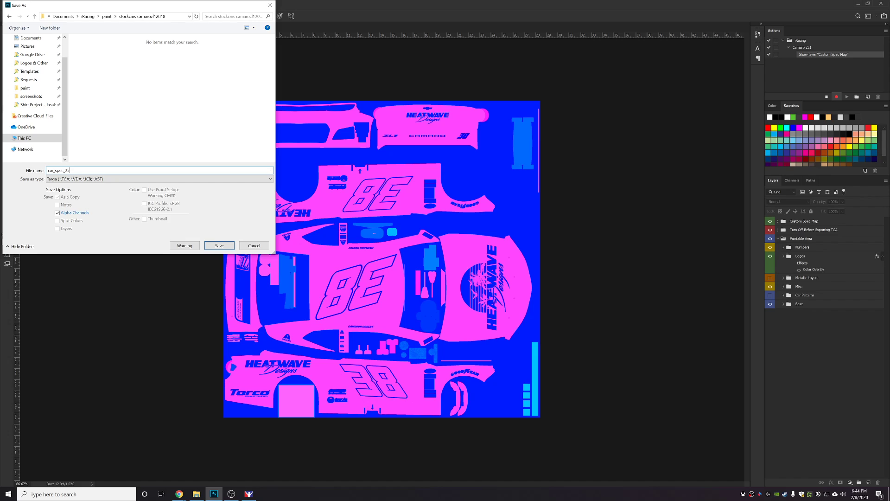
type("8")
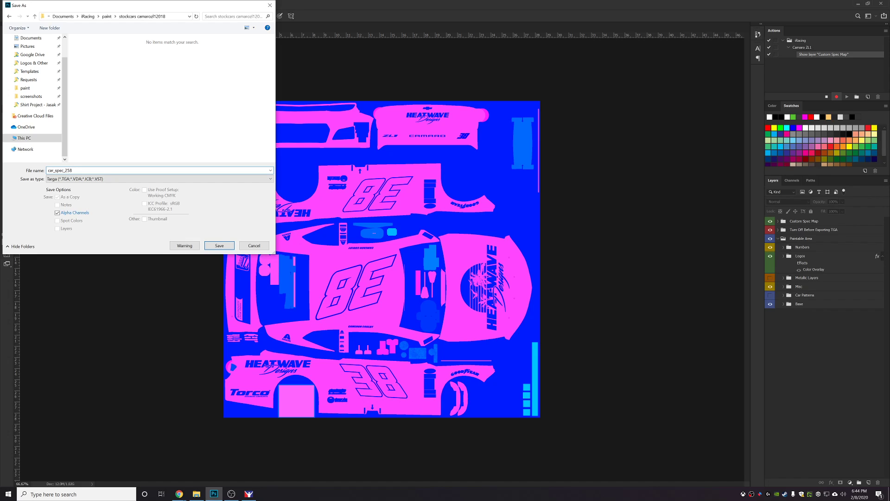
type("890")
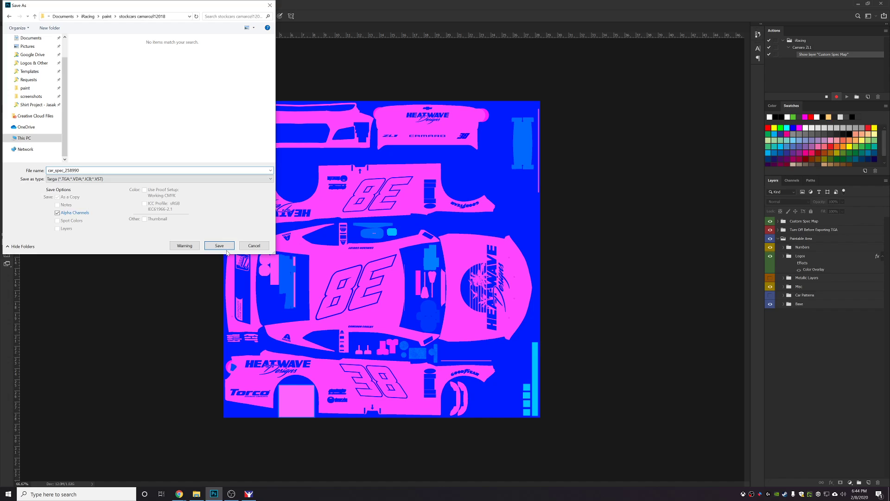
left_click(219, 245)
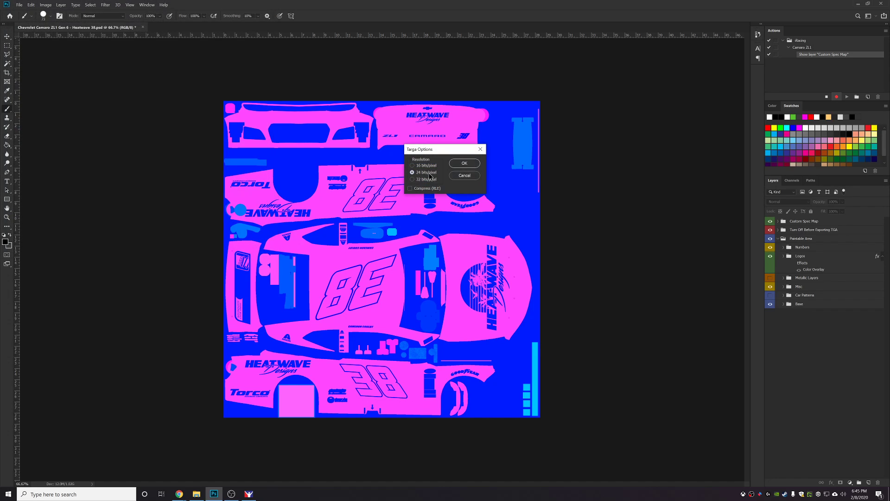
mouse_move(469, 166)
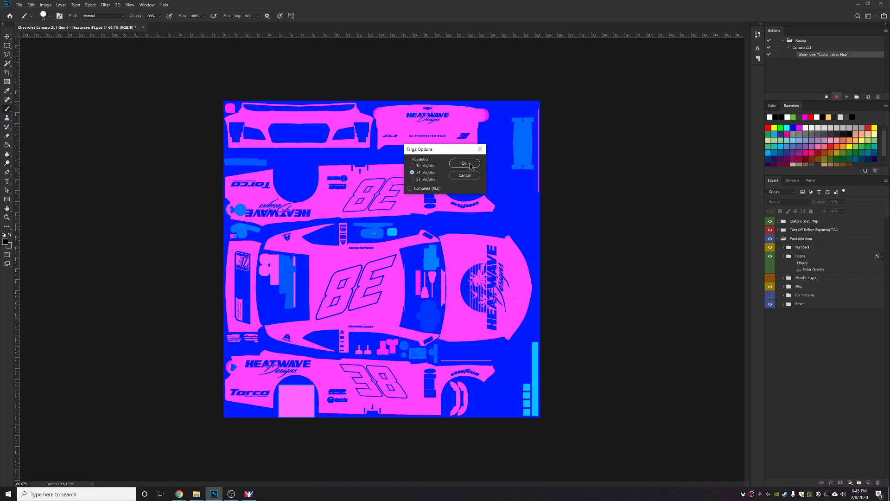
left_click(463, 164)
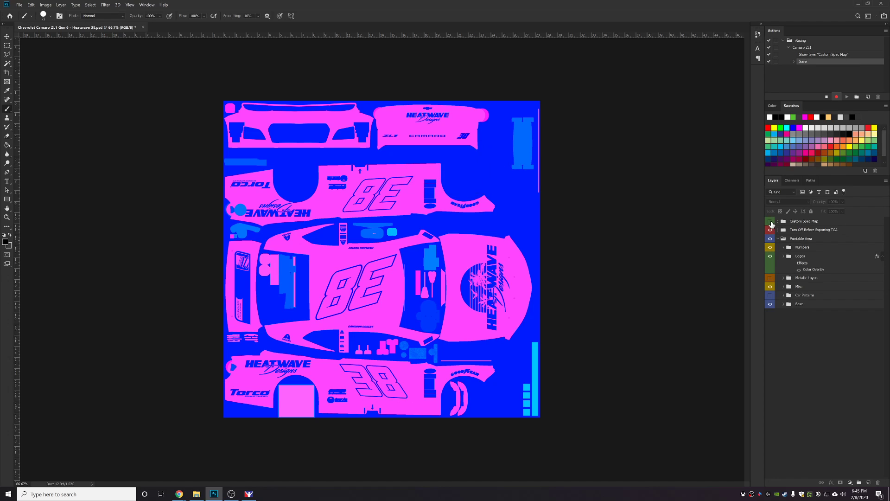
Hide the Custom Spec Map group and save the paint as car_num_258990, a 24-bit Targa
left_click(770, 221)
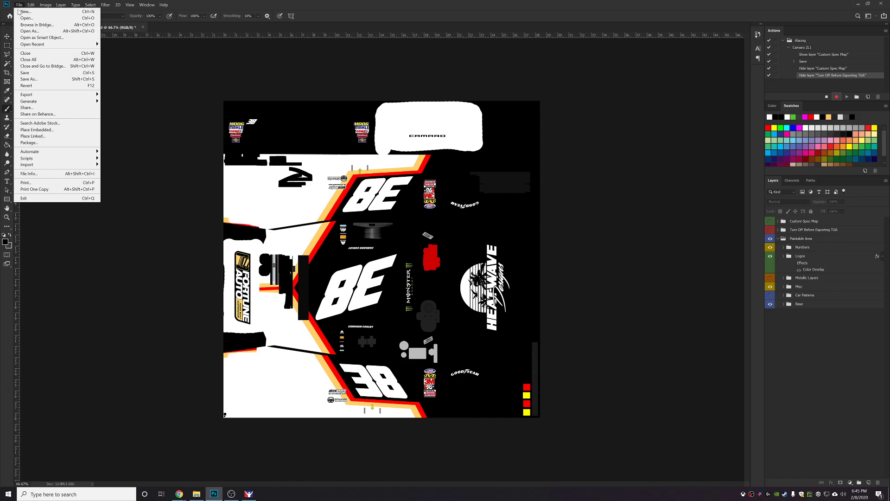
left_click(29, 79)
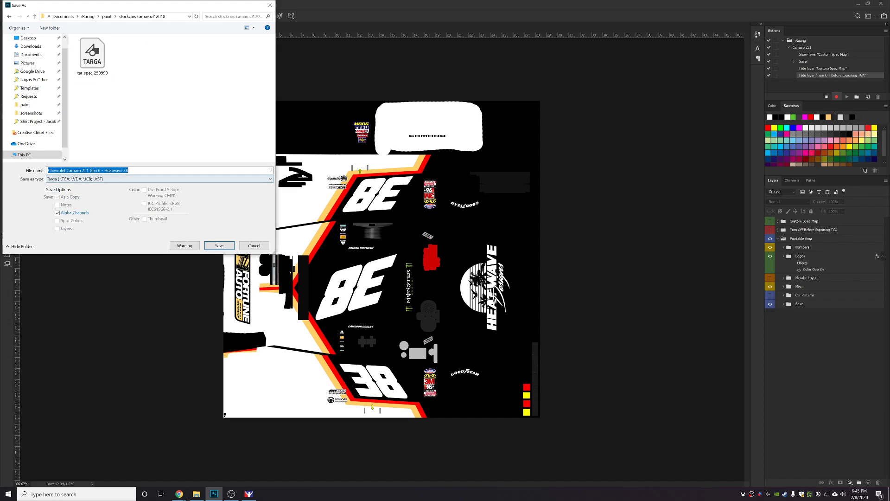
type("car_num")
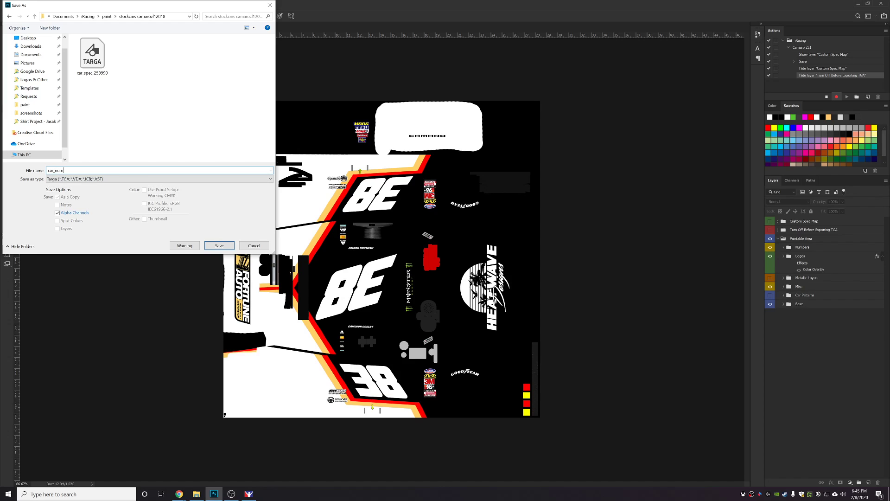
type("_258")
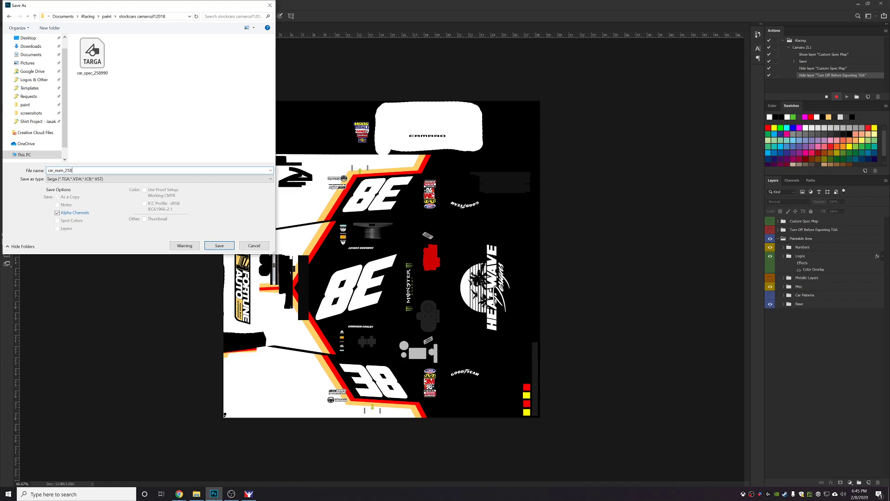
type("990")
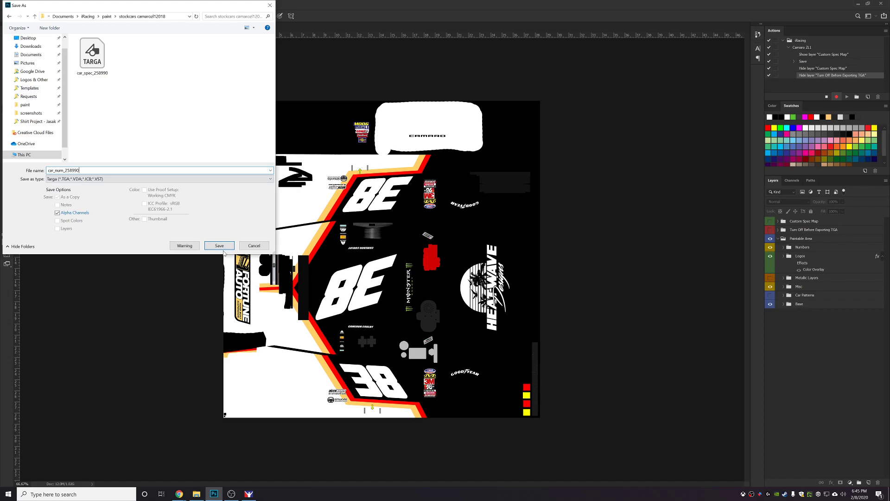
left_click(219, 245)
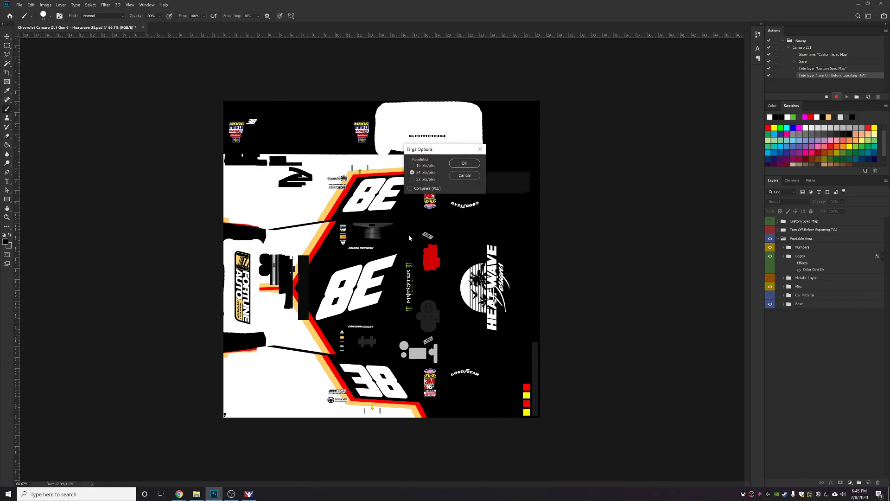
left_click(464, 163)
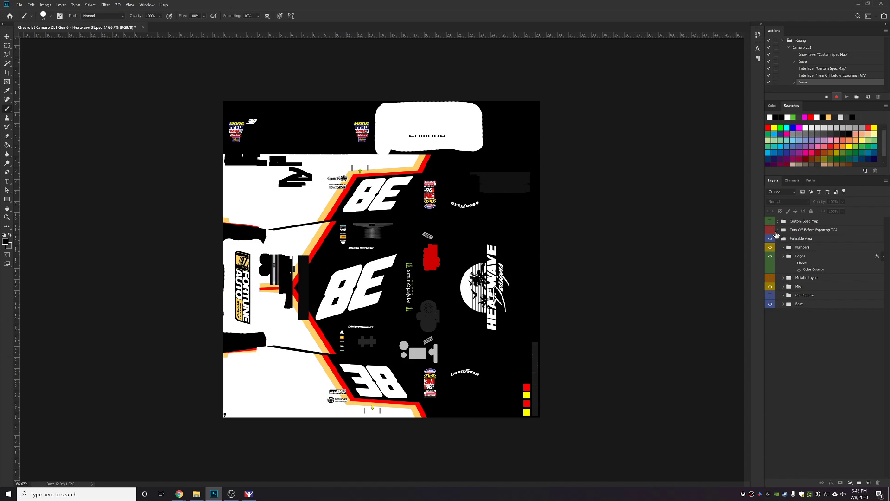
Re-show the Turn Off Before Exporting TGA group, stop recording and collapse the Camaro ZL1 action
left_click(770, 230)
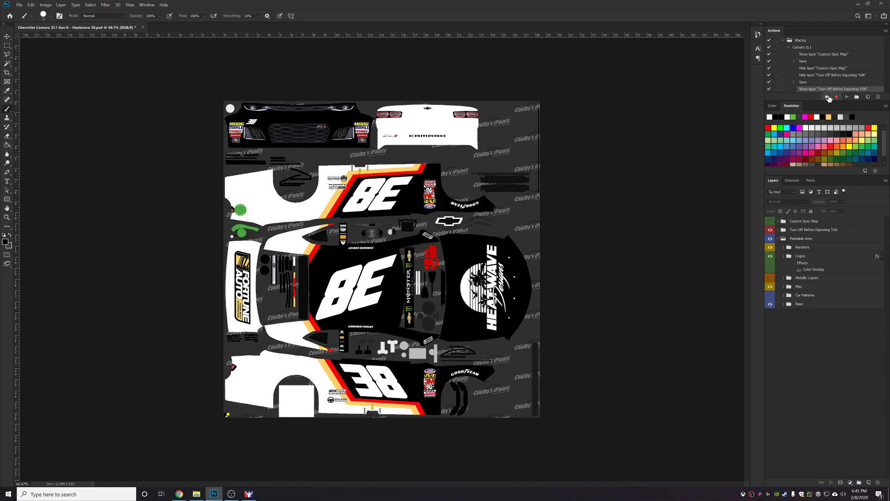
left_click(790, 46)
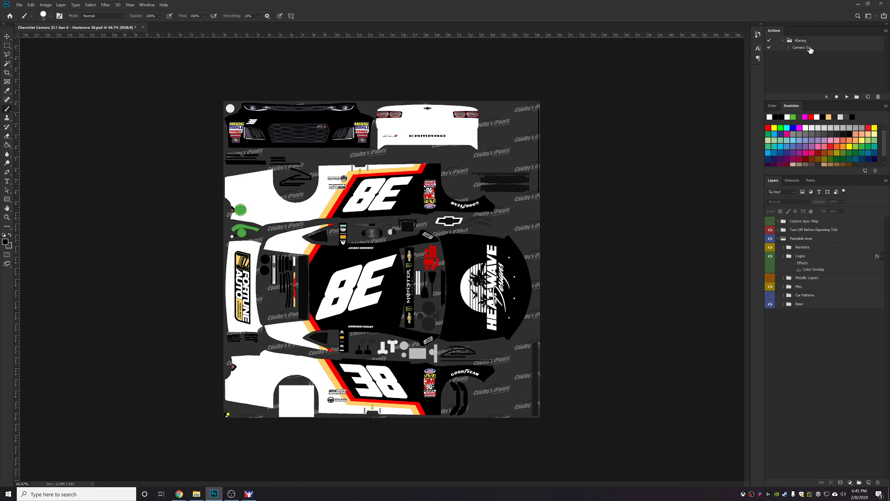
left_click(803, 47)
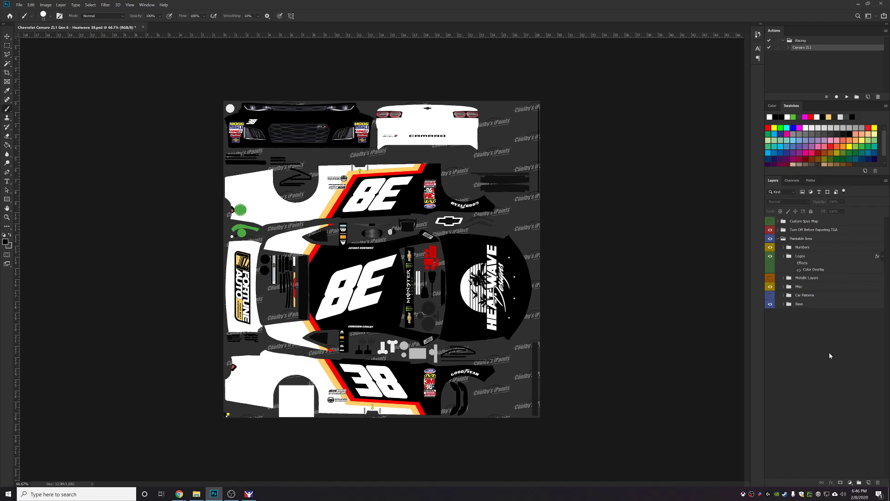
mouse_move(805, 287)
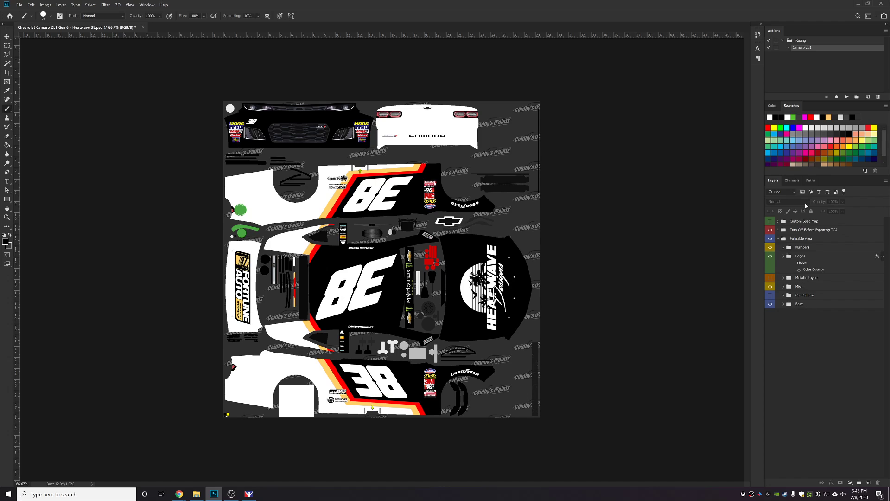
Select the Painting Area and Custom Spec Map groups, then expand the Camaro ZL1 action to review its steps
left_click(801, 239)
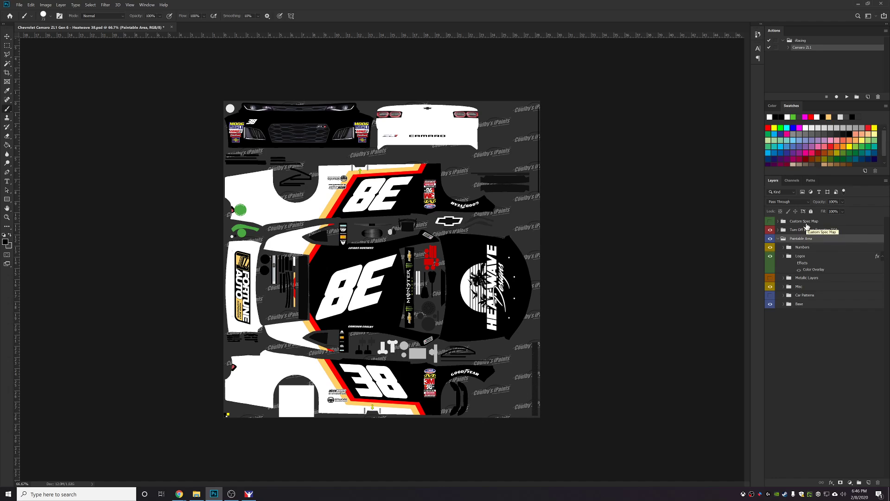
left_click(804, 221)
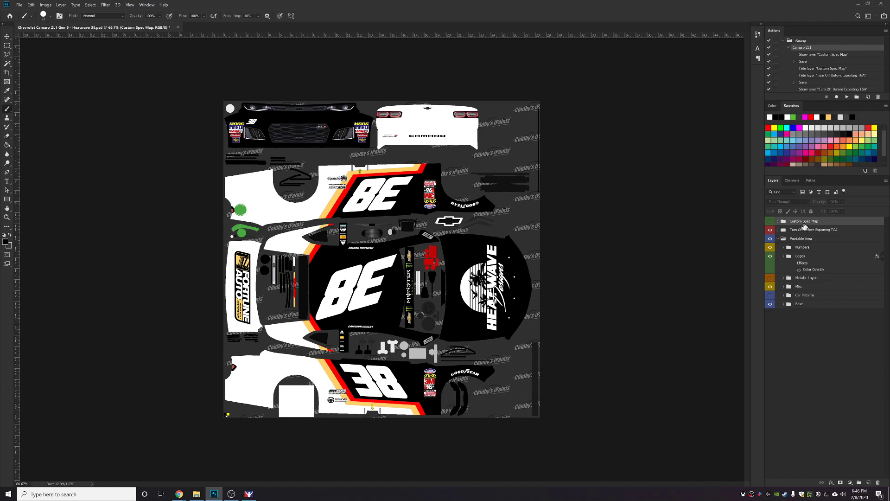
mouse_move(805, 225)
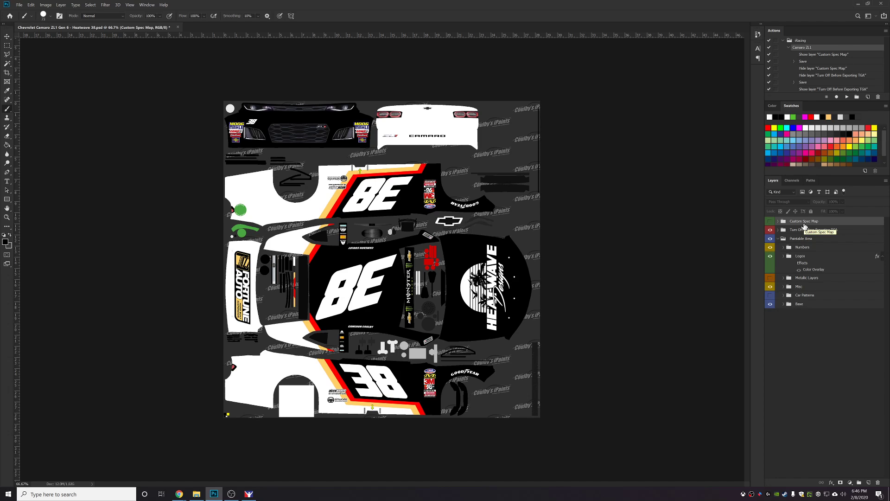
left_click(799, 303)
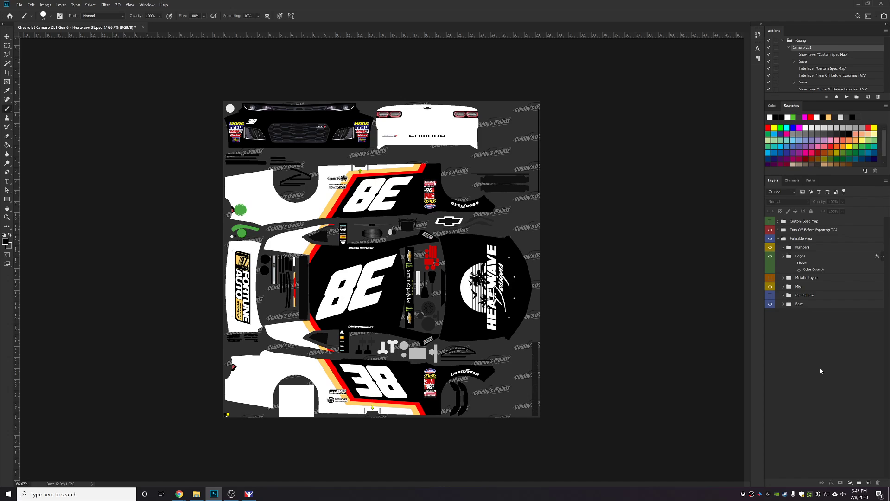
mouse_move(818, 360)
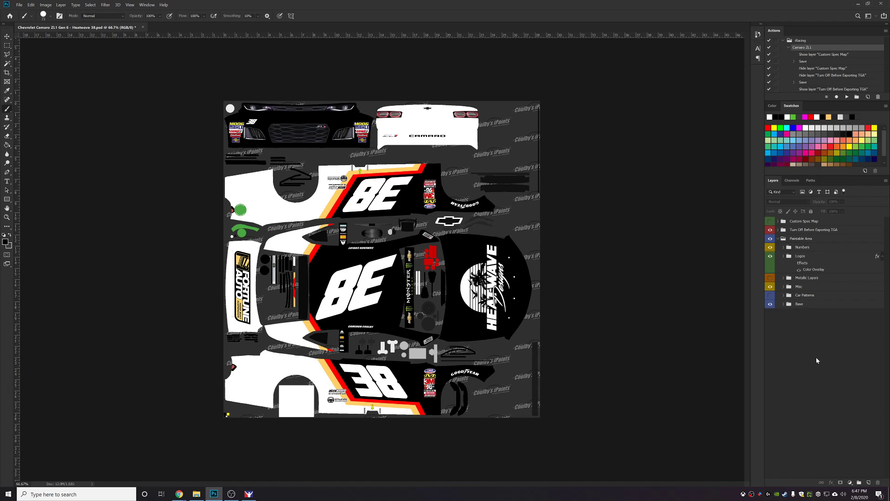